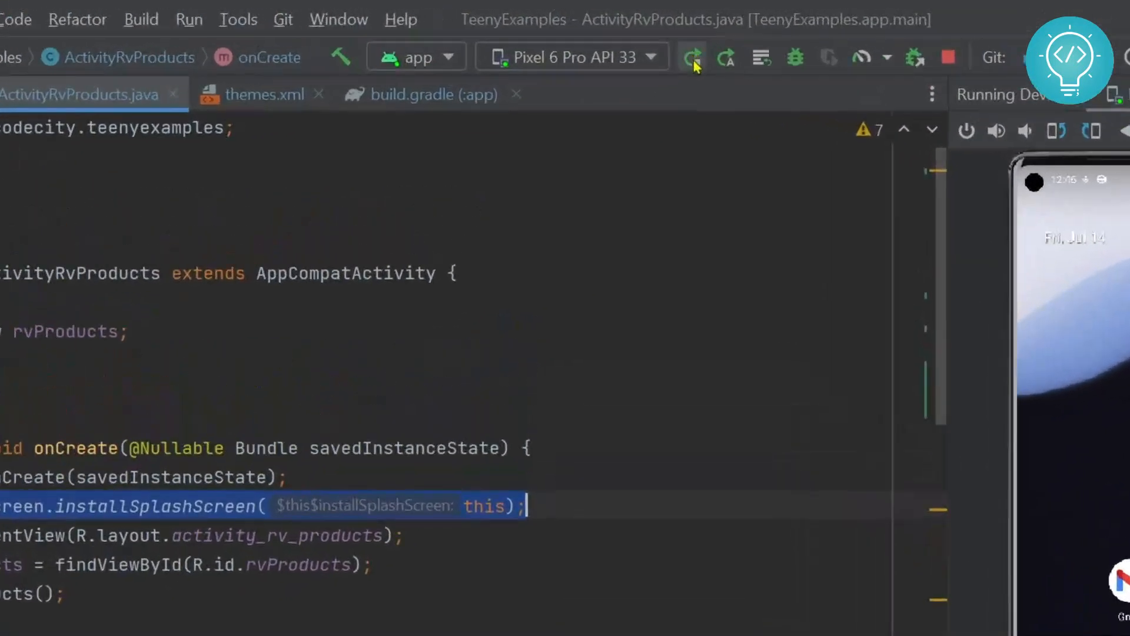
Rerun TeenyExamples on the Pixel 6 Pro emulator and highlight the ActivityRvProducts class.
{"action": "left_click", "coordinate": [691, 57]}
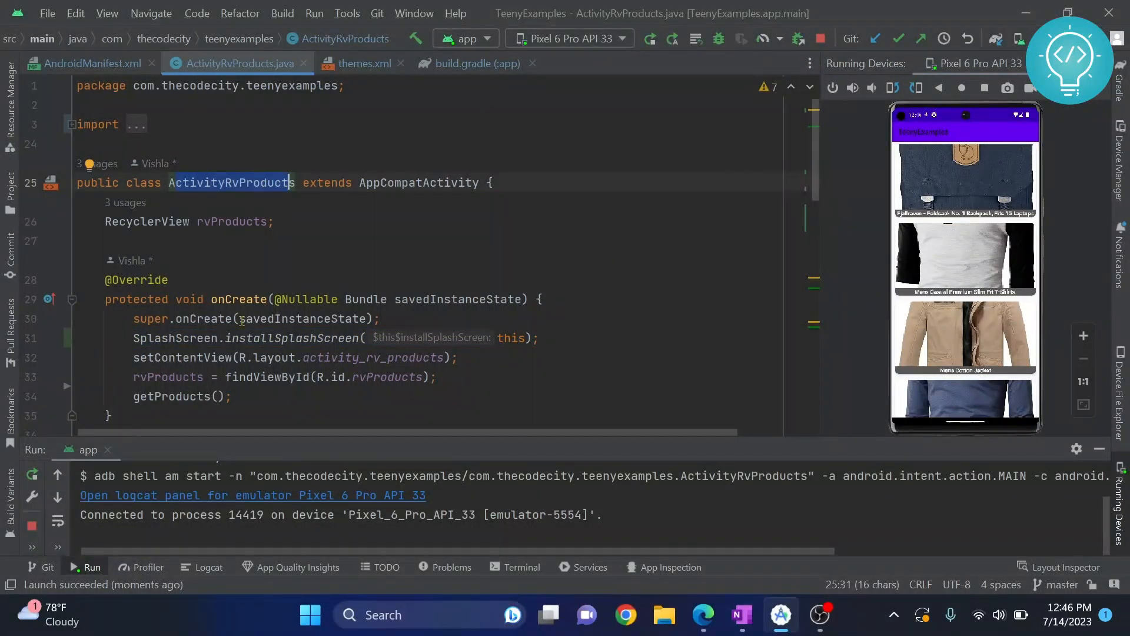
{"action": "triple_click", "coordinate": [289, 338]}
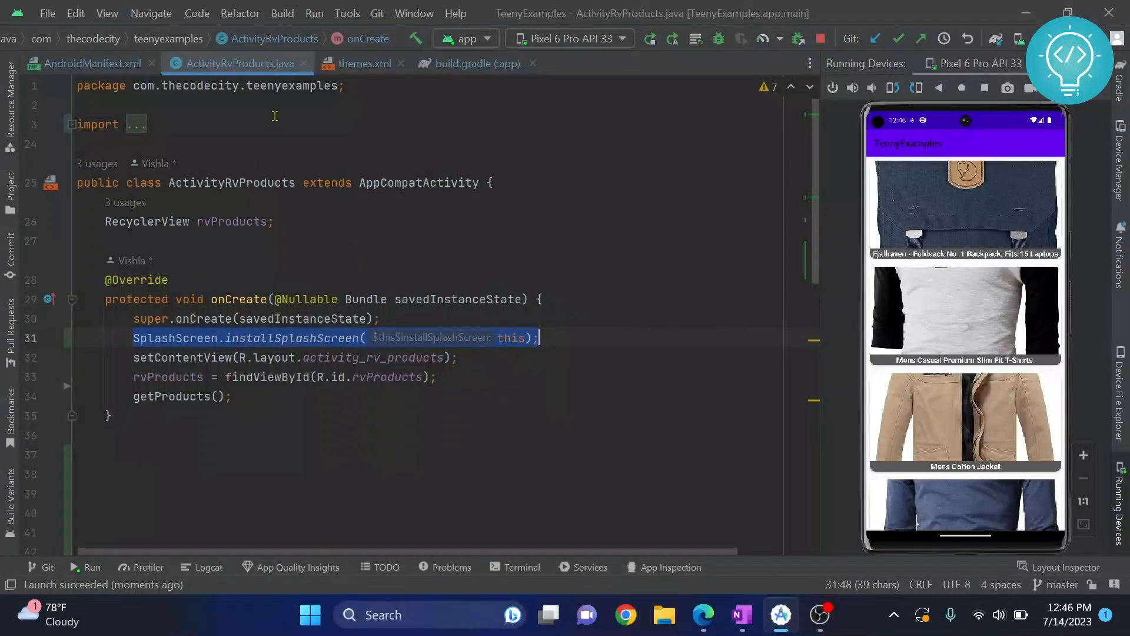
Review the SplashScreen style in themes.xml and the core-splashscreen 1.0.0 dependency in build.gradle.
{"action": "left_click", "coordinate": [364, 63]}
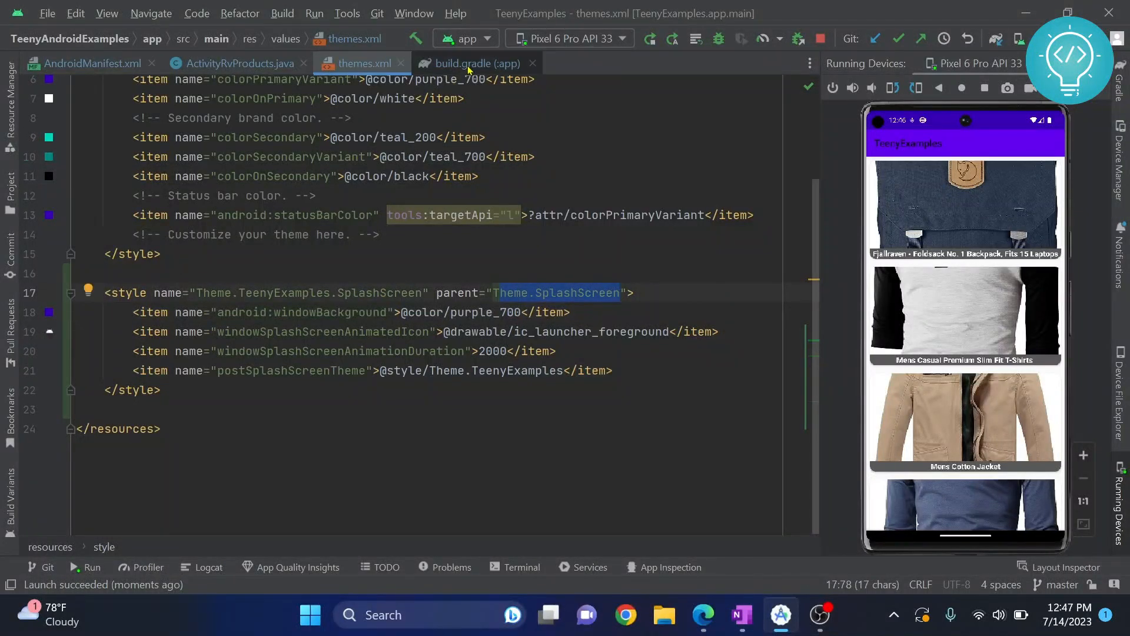
{"action": "left_click", "coordinate": [475, 63]}
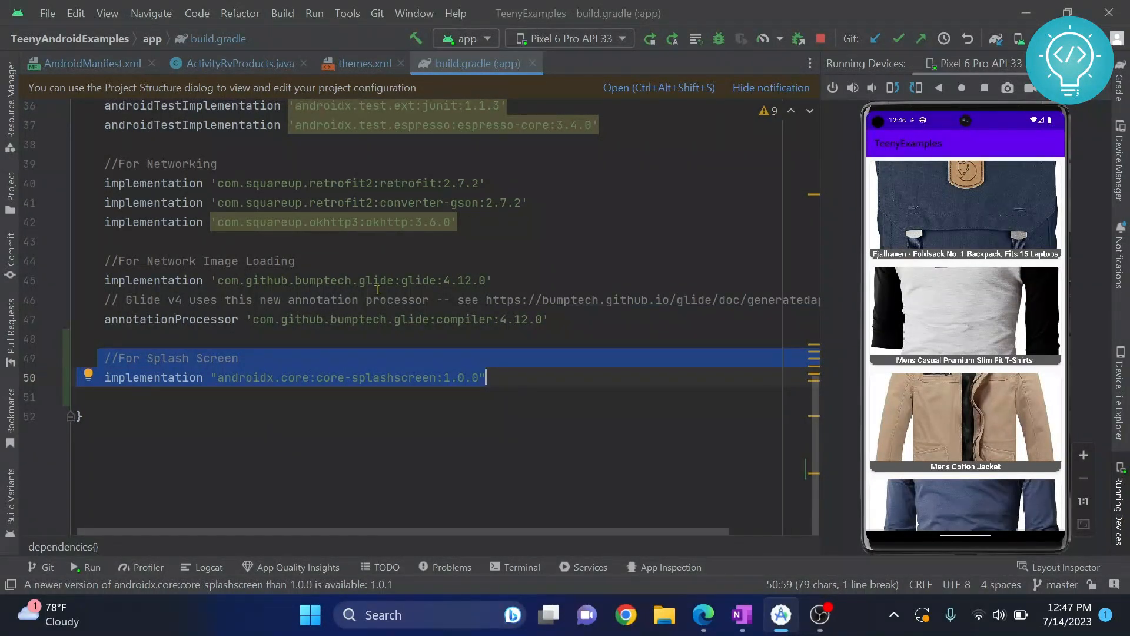
{"action": "left_click", "coordinate": [362, 63]}
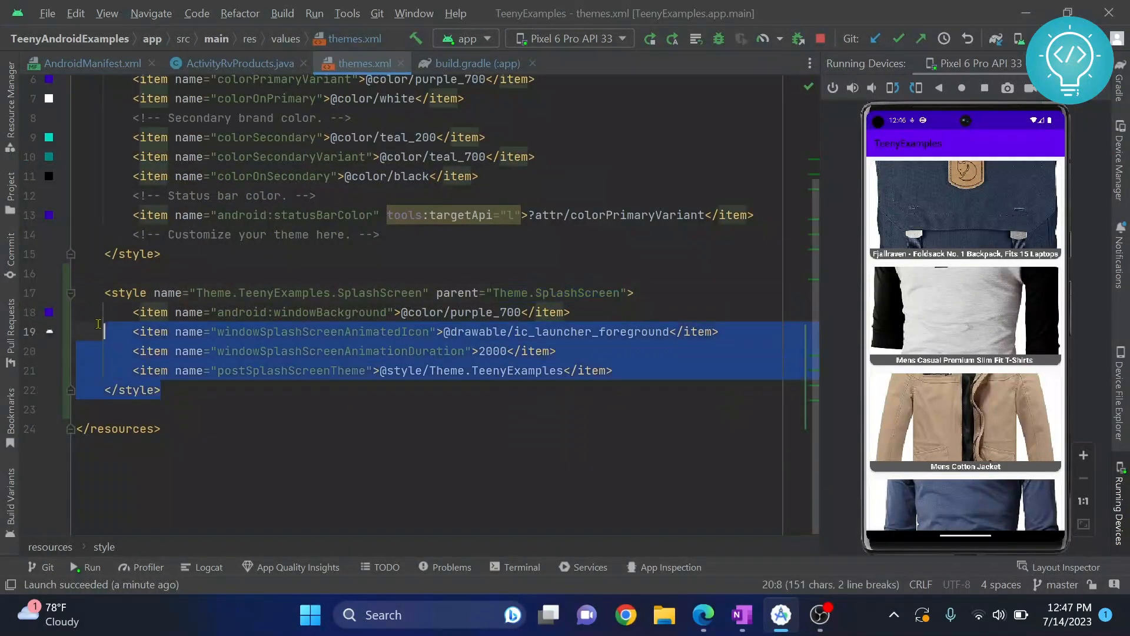
{"action": "left_click", "coordinate": [345, 332]}
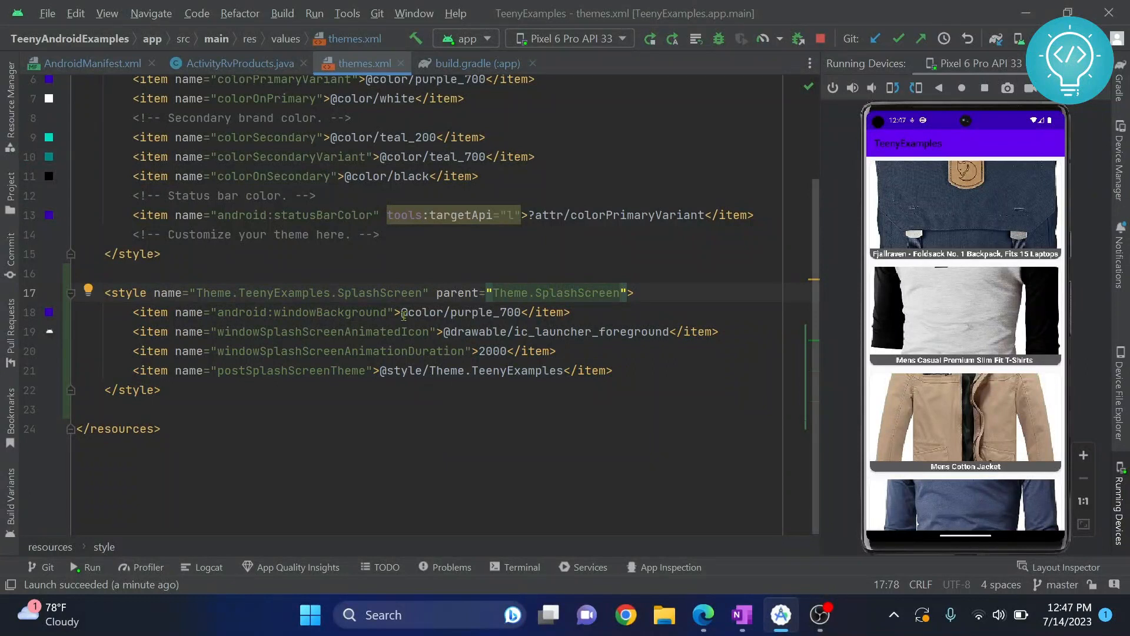
{"action": "double_click", "coordinate": [461, 312]}
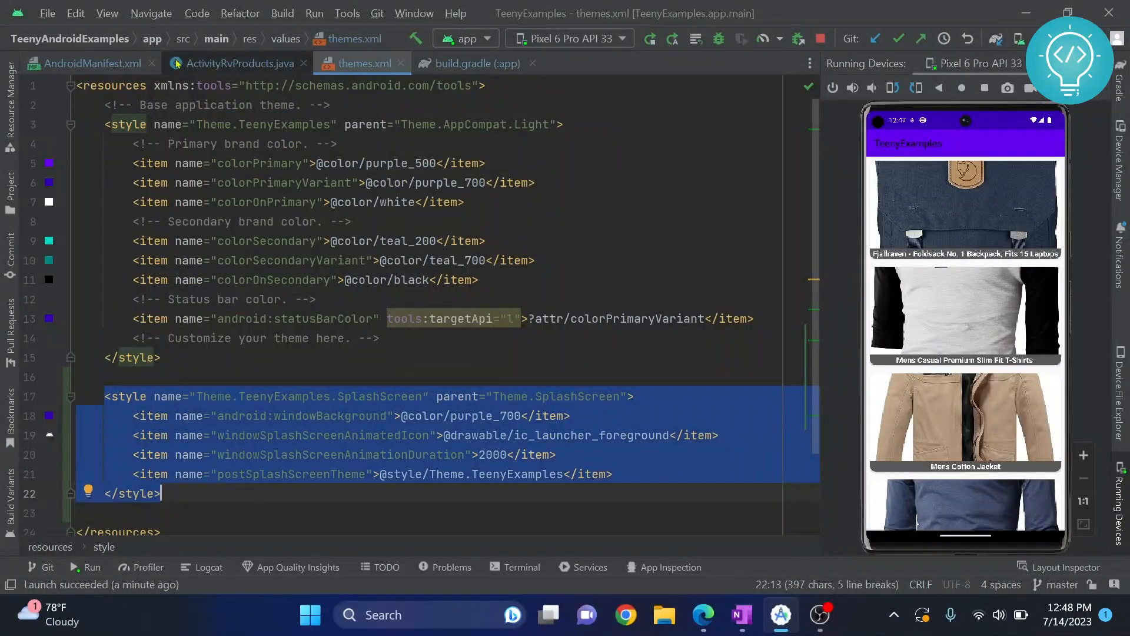
Review the manifest's activity splash theme and application base theme against themes.xml.
{"action": "left_click", "coordinate": [88, 63]}
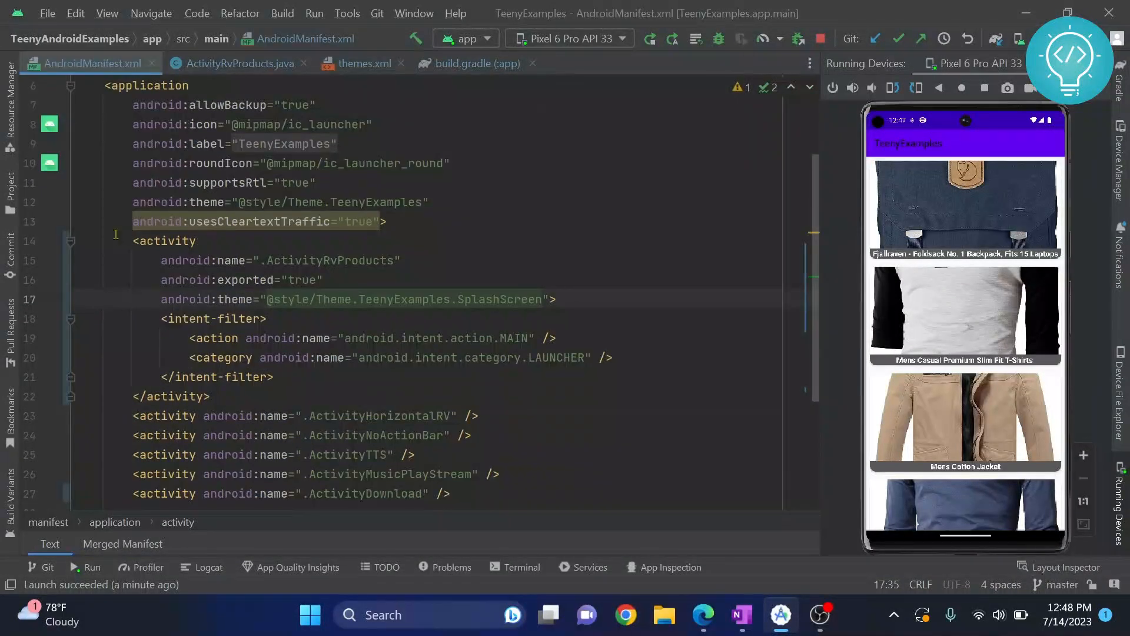
{"action": "left_click_drag", "start_coordinate": [133, 240], "coordinate": [274, 377]}
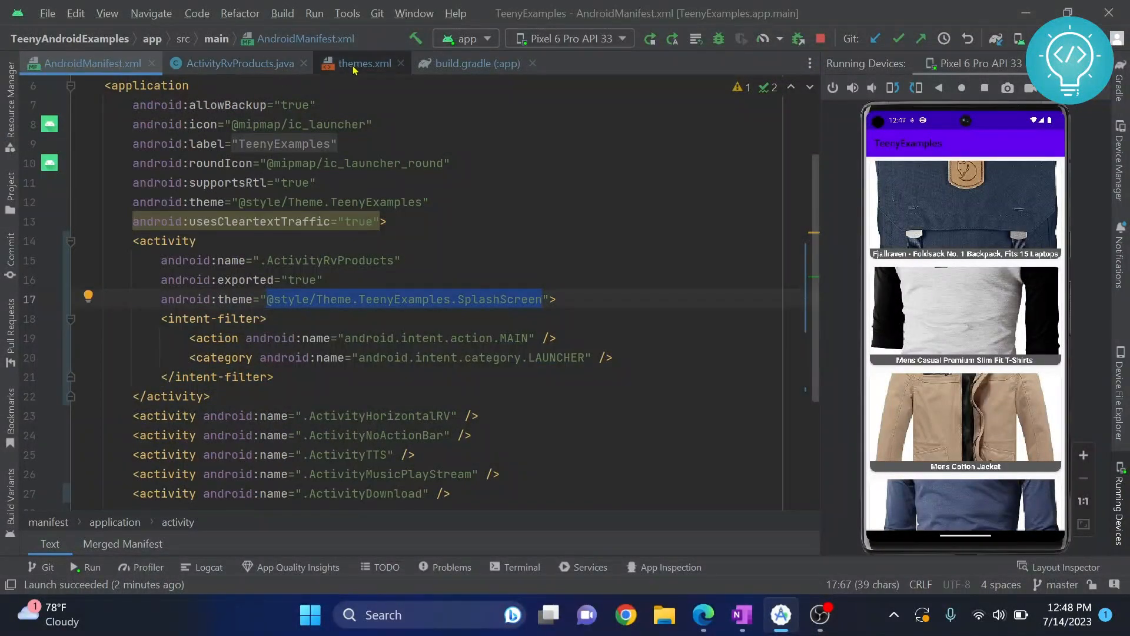
{"action": "left_click", "coordinate": [363, 64]}
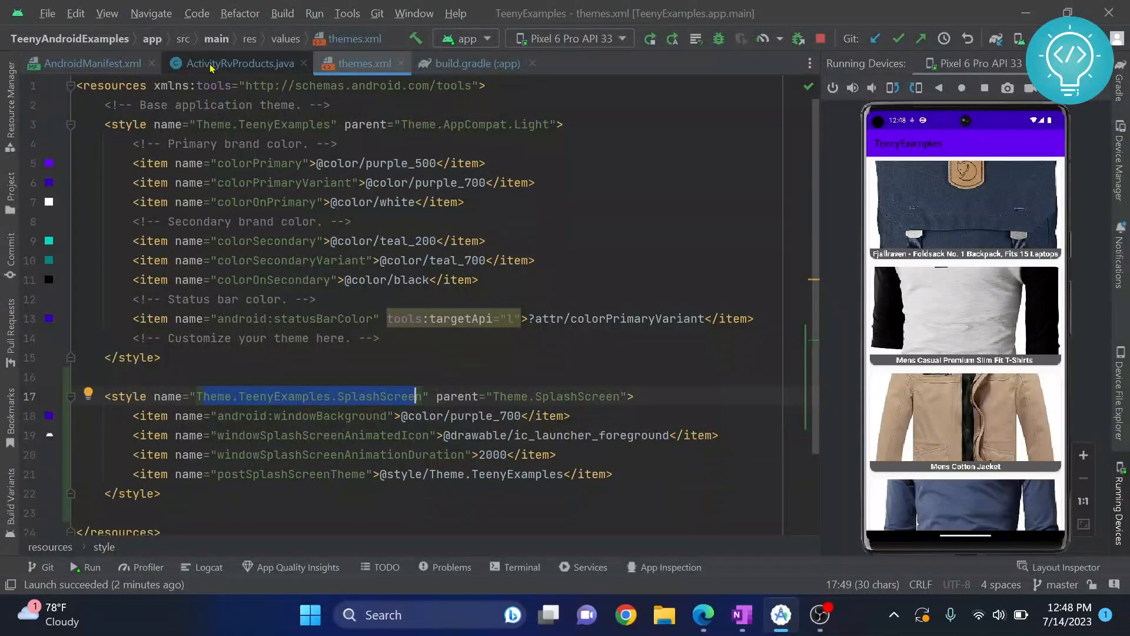
{"action": "left_click", "coordinate": [89, 63]}
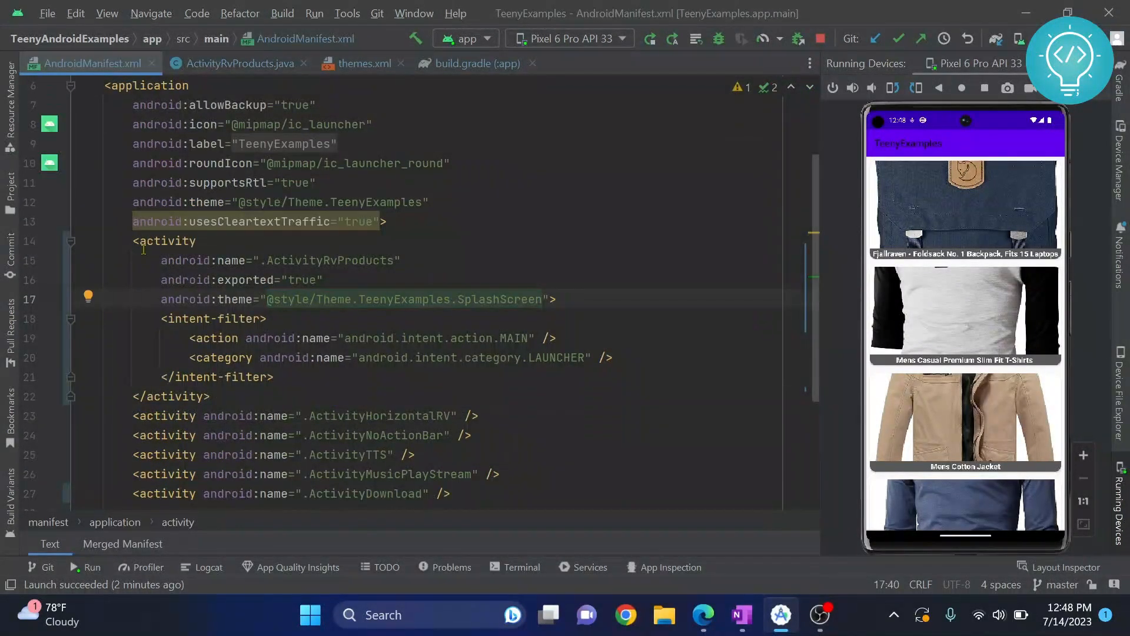
{"action": "left_click_drag", "start_coordinate": [131, 240], "coordinate": [211, 395]}
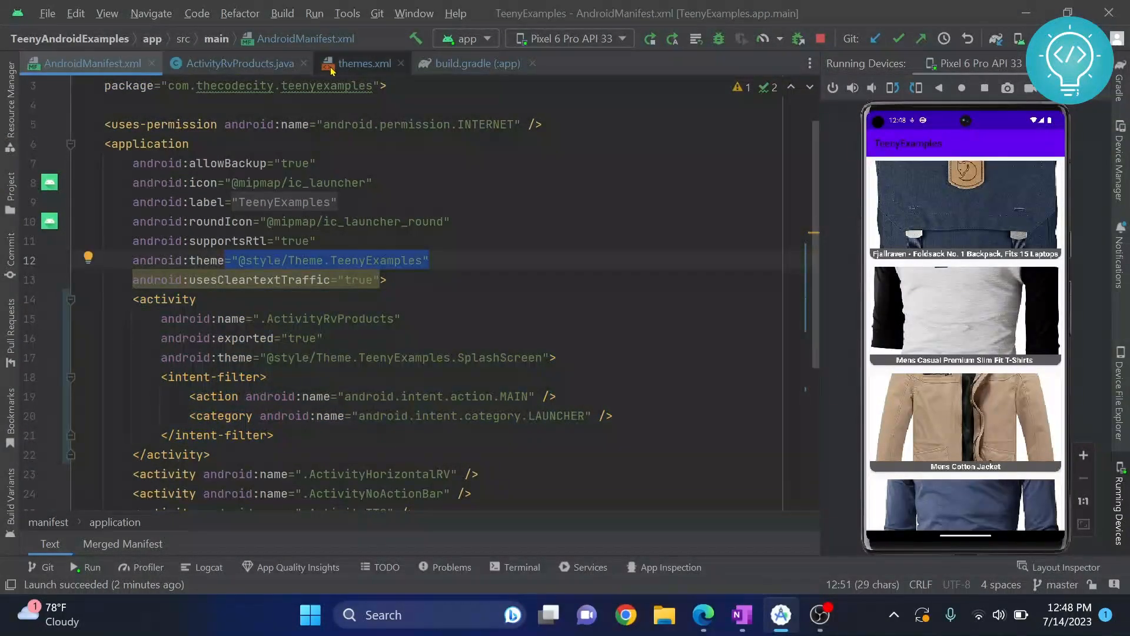
Show the installSplashScreen call in ActivityRvProducts.java and rerun to see the purple splash.
{"action": "left_click", "coordinate": [360, 63]}
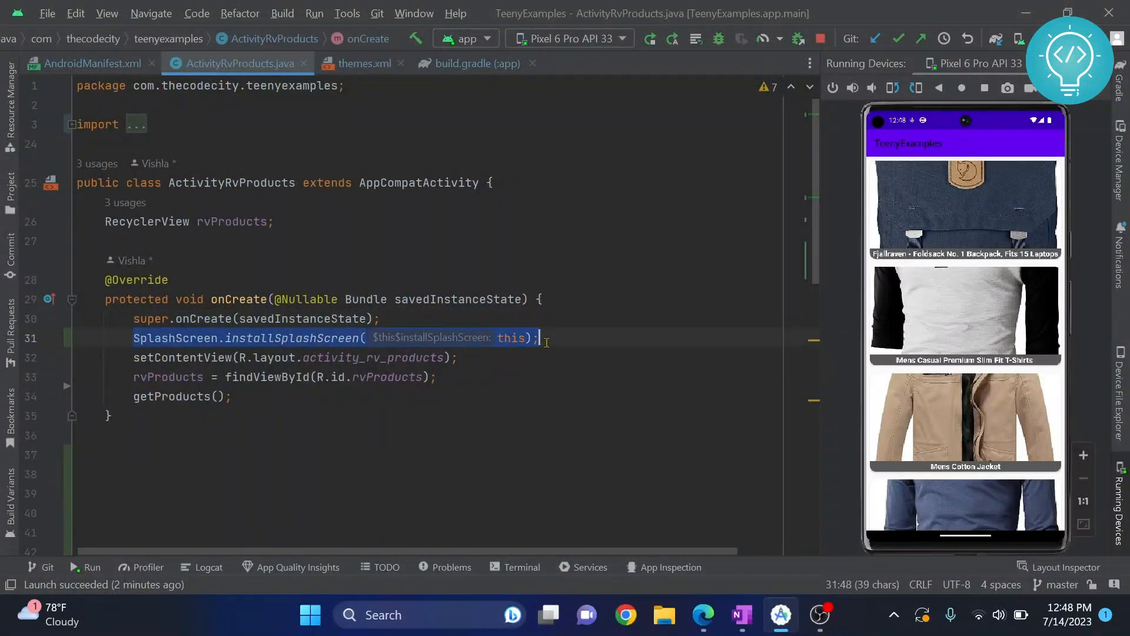
{"action": "left_click", "coordinate": [648, 38]}
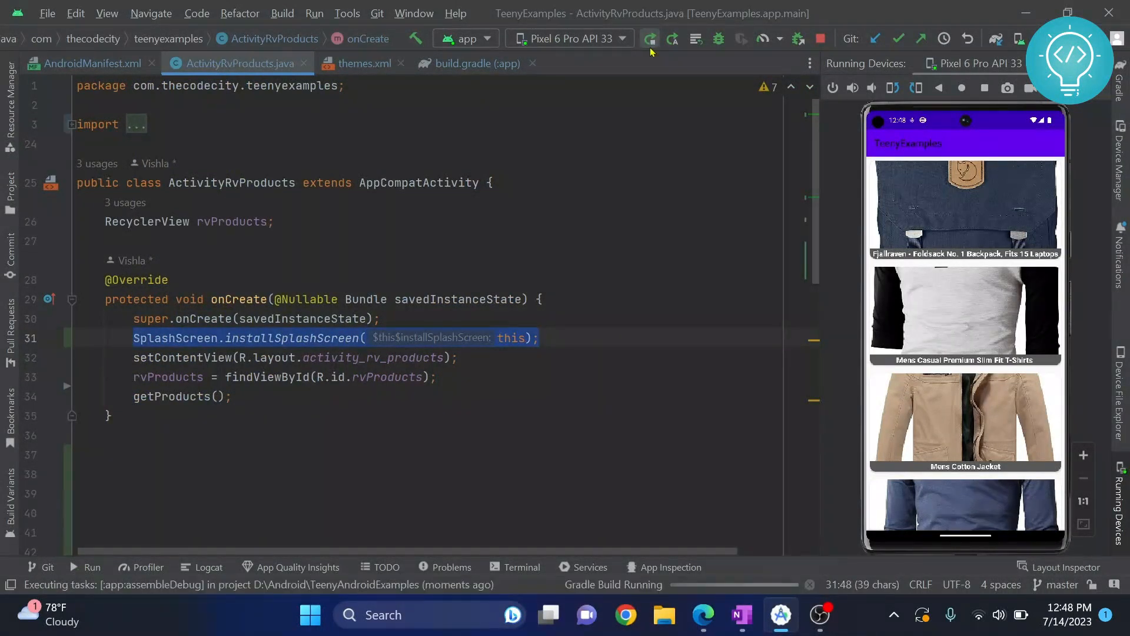
{"action": "left_click", "coordinate": [647, 38]}
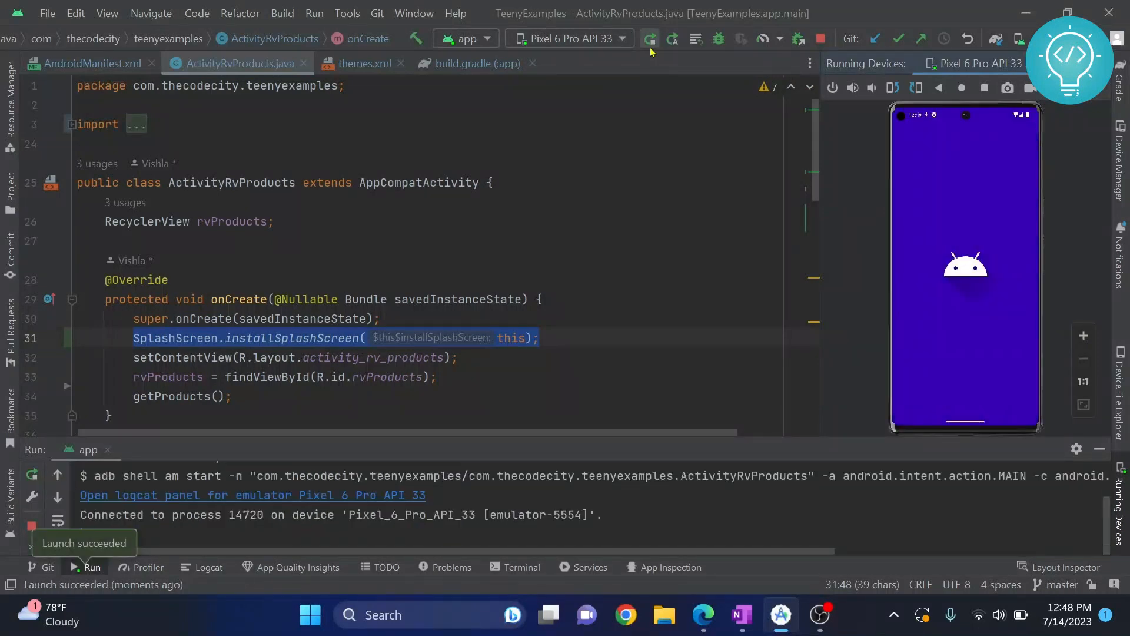